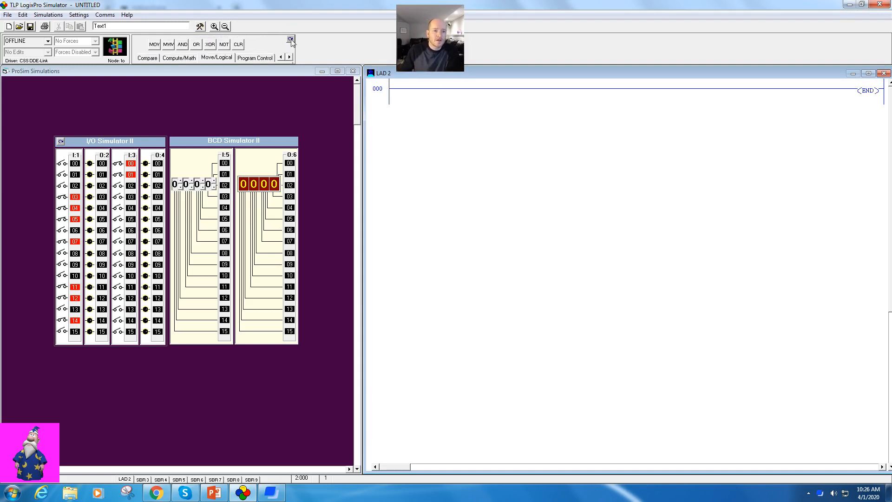
Place a normally open XIC contact on rung 000 and address it I:3/0
click(289, 57)
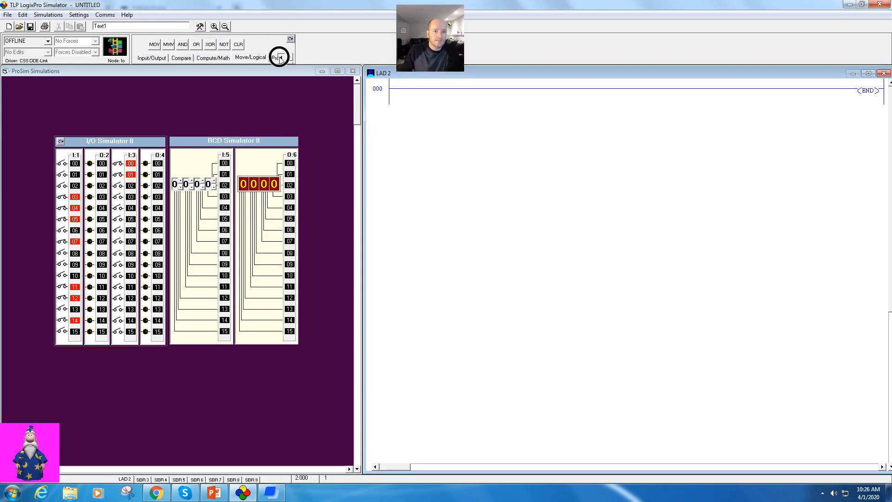
click(279, 58)
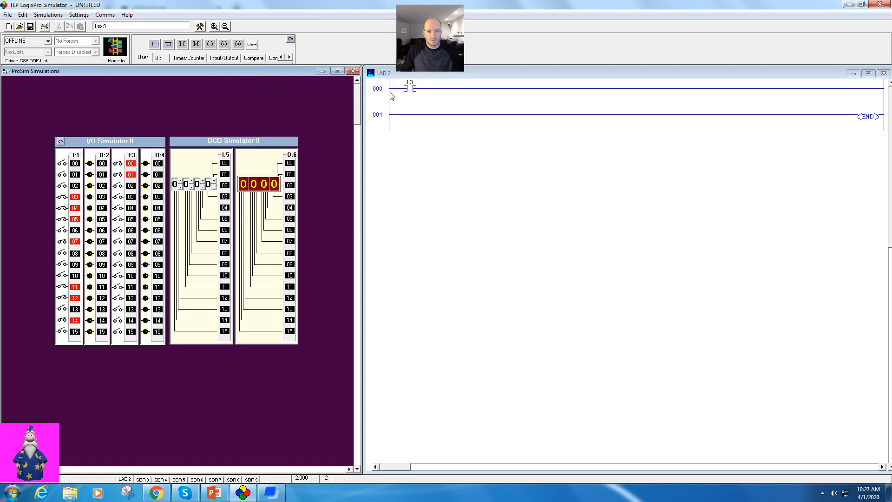
click(409, 89)
text(/0)
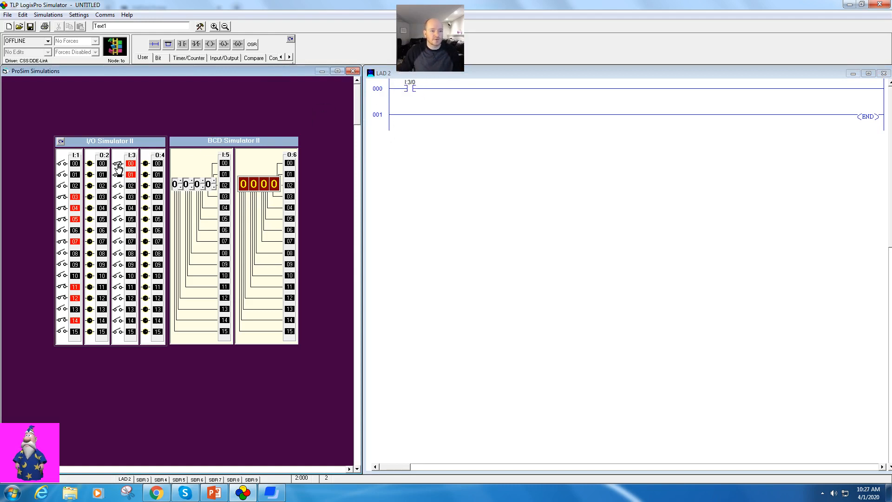
Add a TON timer to rung 000 and address it T4:0
click(187, 58)
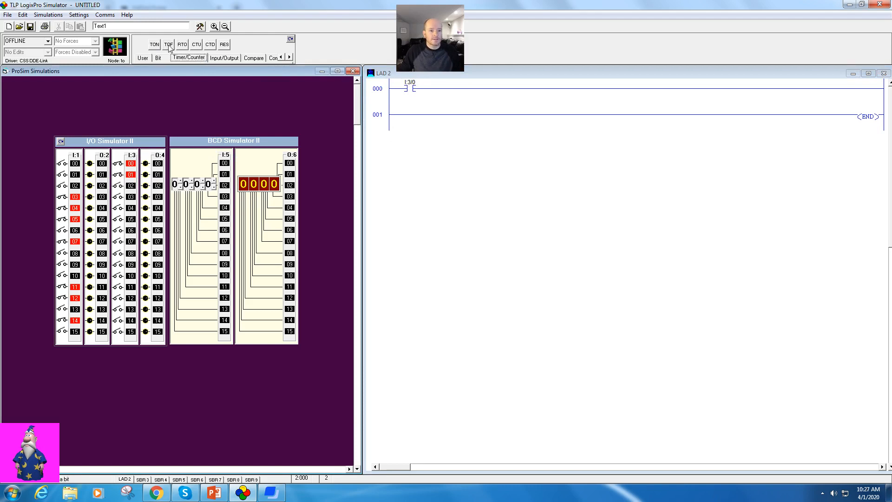
click(154, 44)
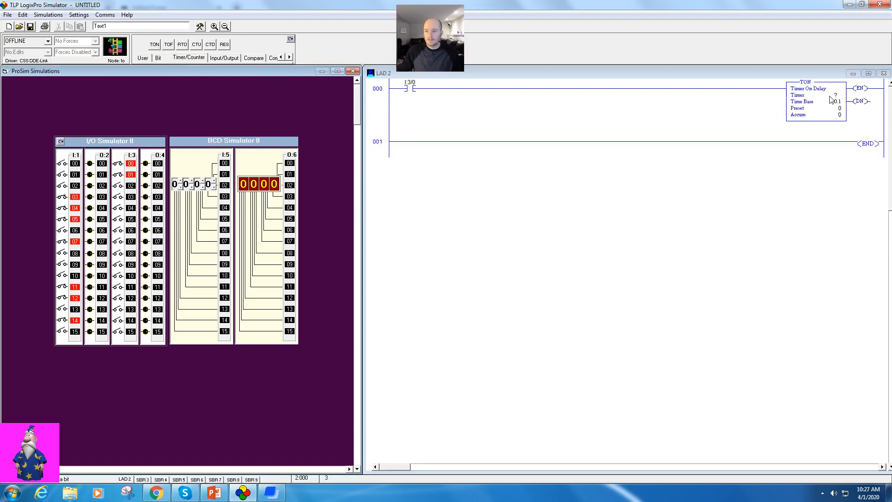
click(814, 95)
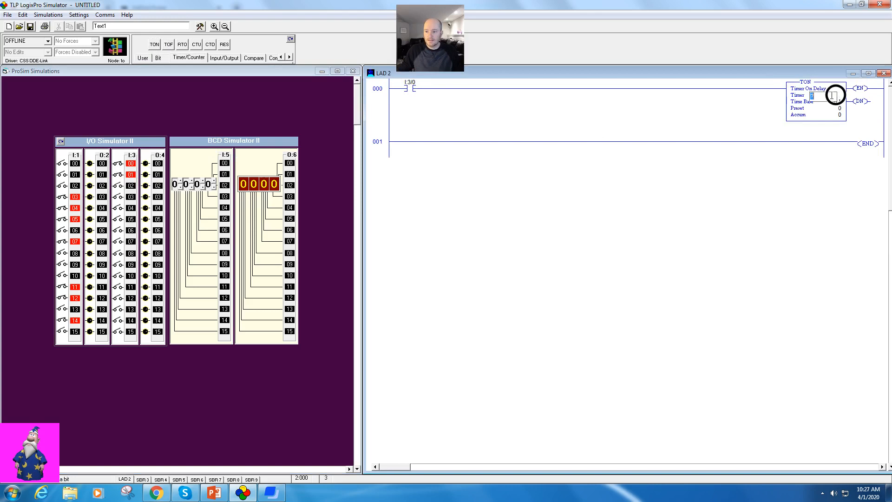
text(t4:0)
click(834, 107)
text(200)
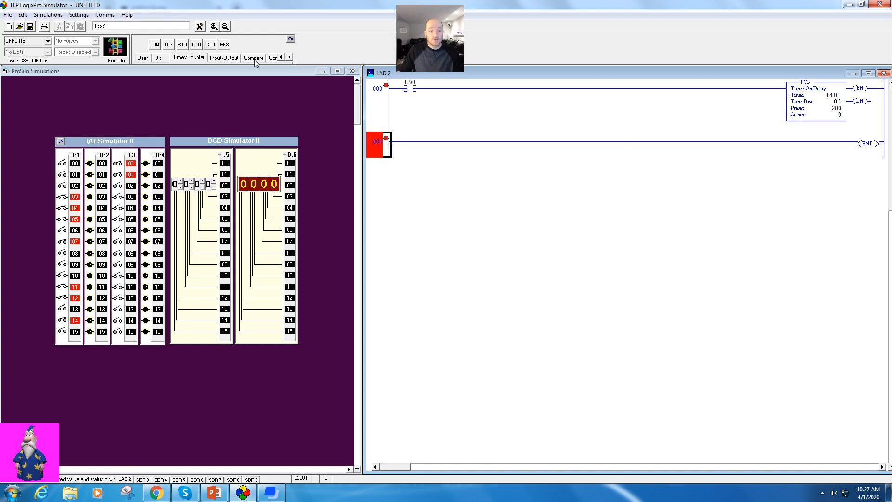
Add a GRT compare on rung 001 with Source A T4:0.ACC and Source B 50
click(253, 58)
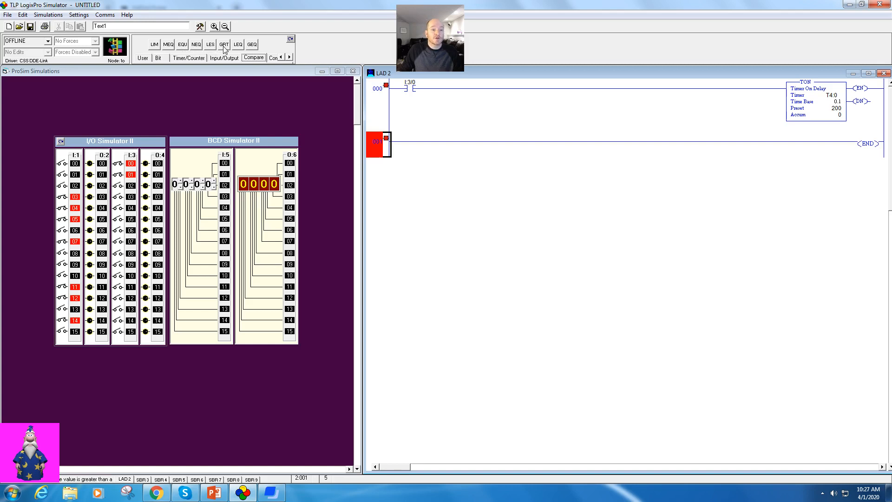
click(224, 44)
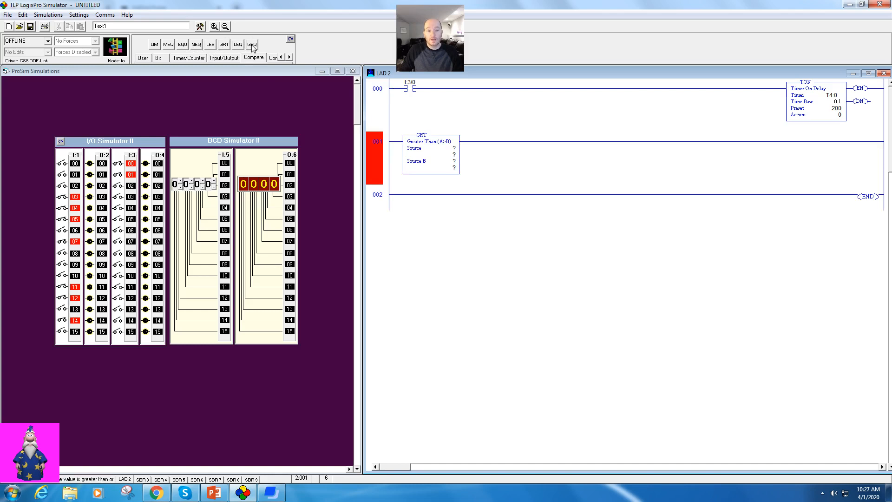
click(431, 154)
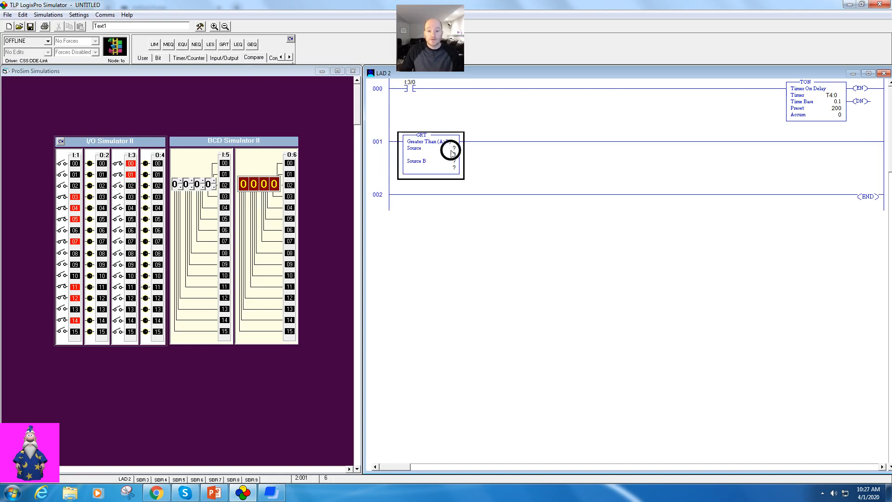
click(452, 149)
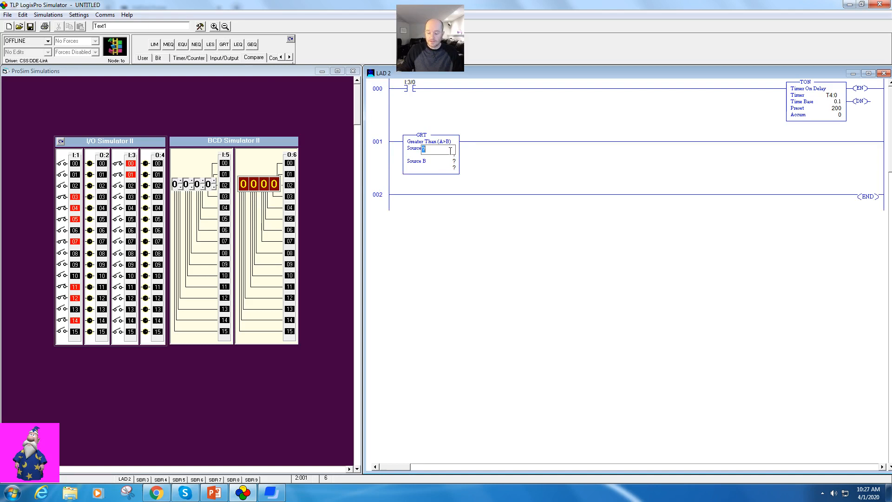
text(t4)
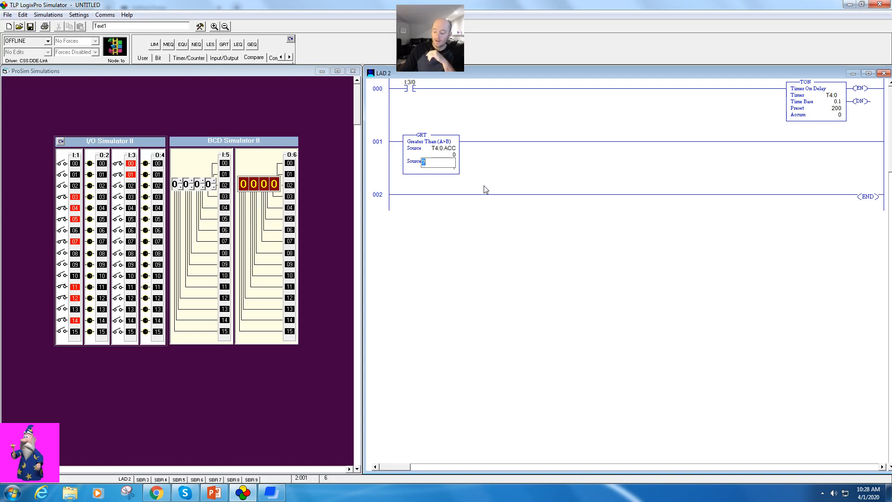
text(50)
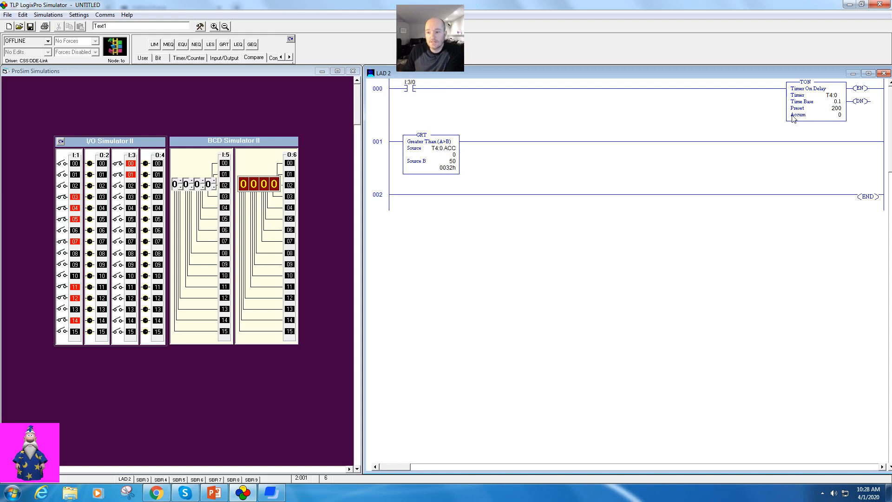
mouse_move(839, 113)
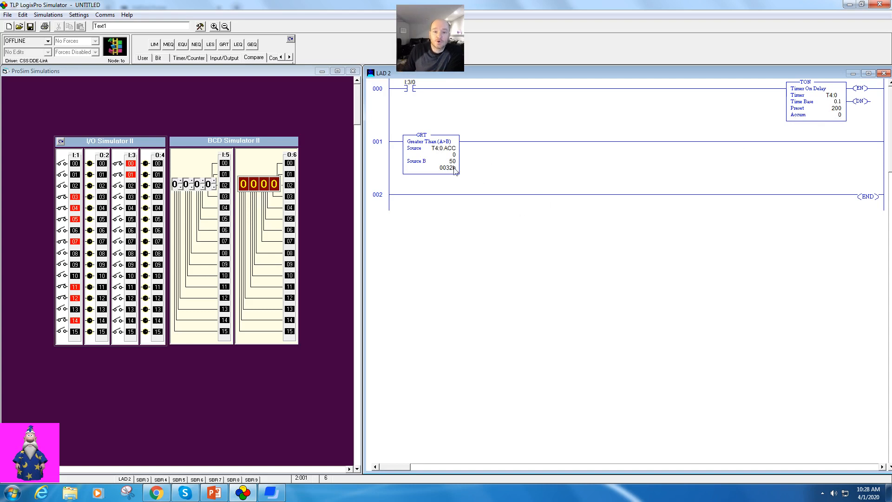
mouse_move(826, 112)
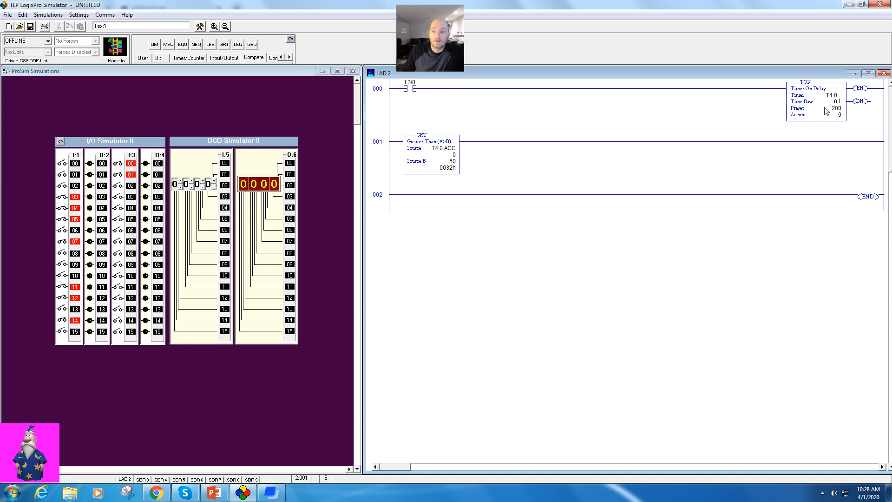
Select the GRT rung and return to the Bit instructions to add the O:4/0 output
click(449, 141)
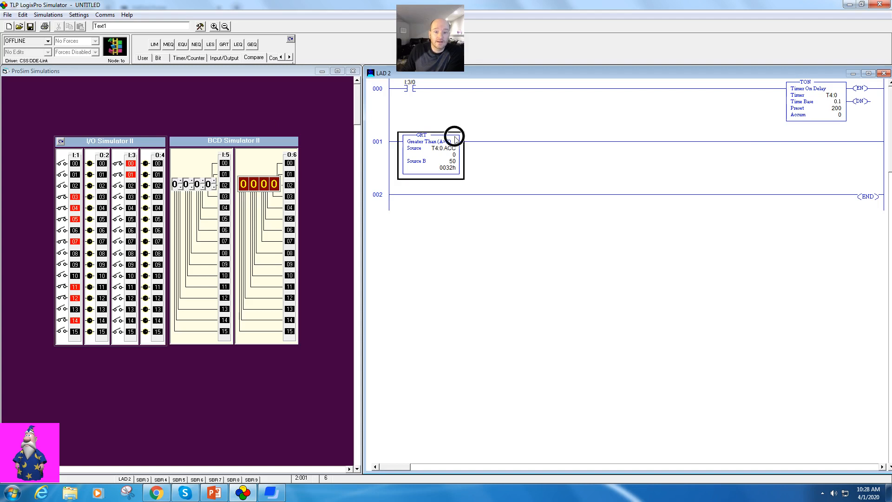
click(157, 58)
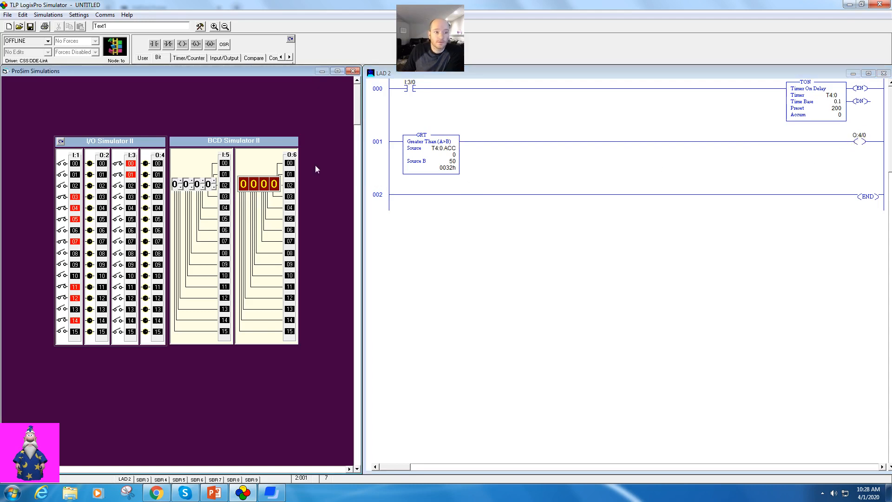
click(48, 14)
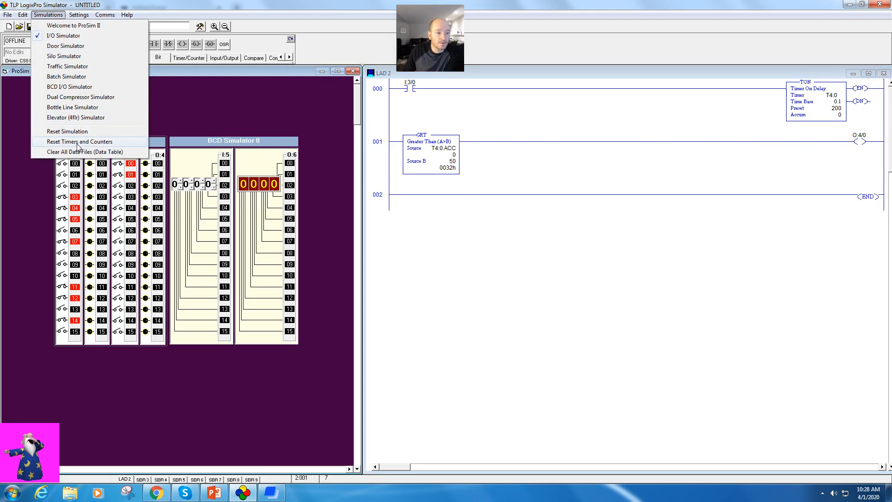
Reset the simulator's input and output data
click(79, 142)
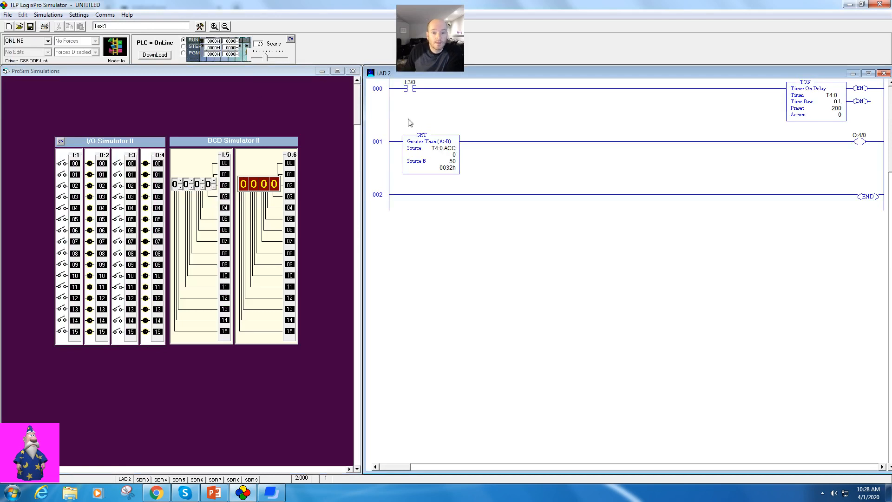
Toggle input switch I:3/0 on in the I/O Simulator
click(120, 163)
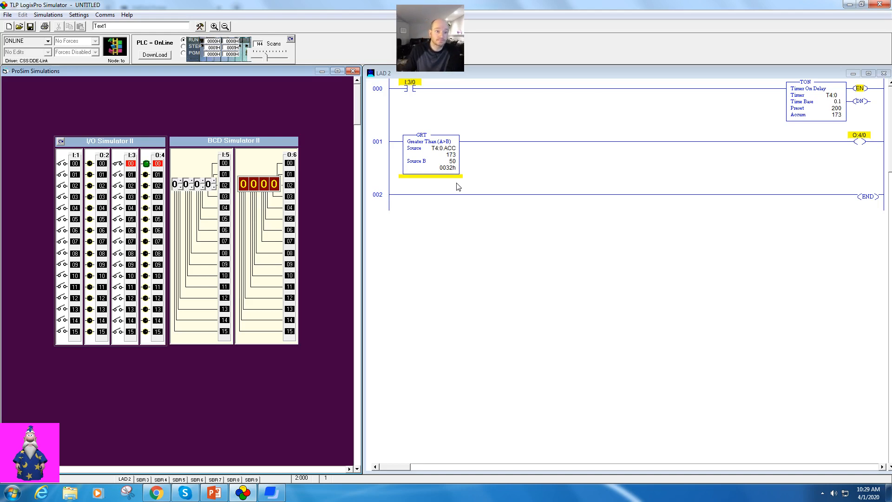
Download to take the PLC offline, confirming the RUN-mode prompt, and restore the instruction palette
click(154, 55)
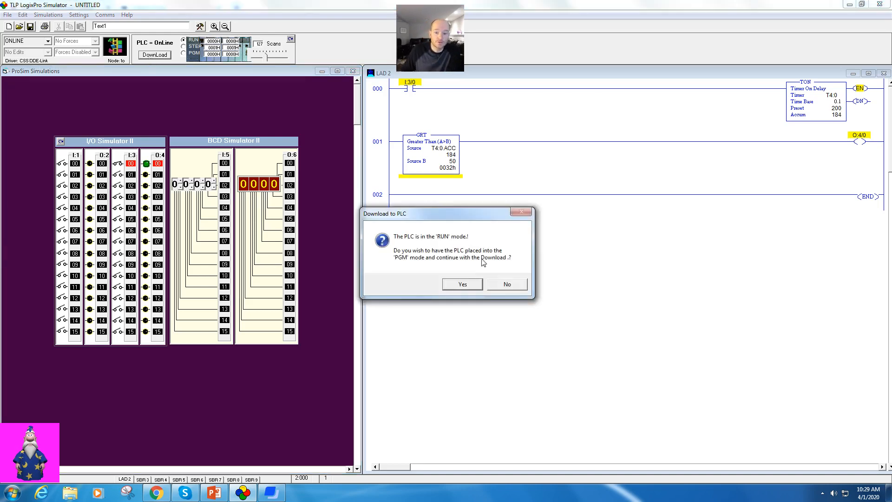
click(462, 284)
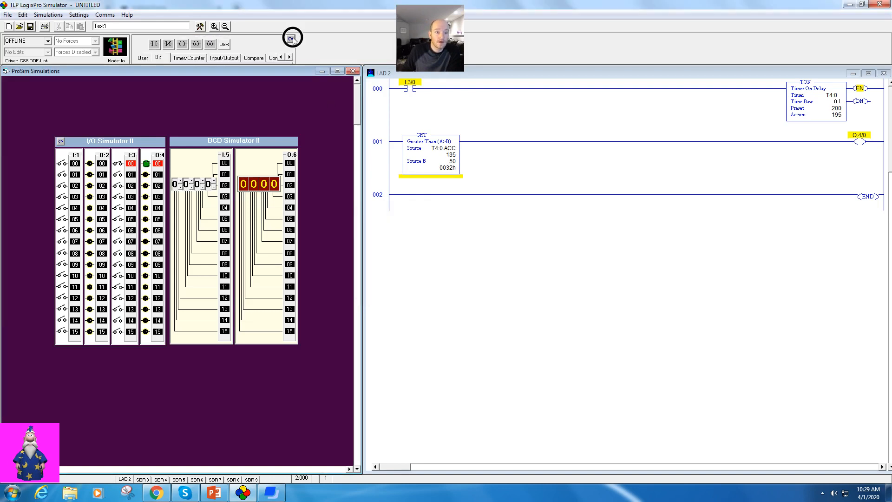
click(254, 57)
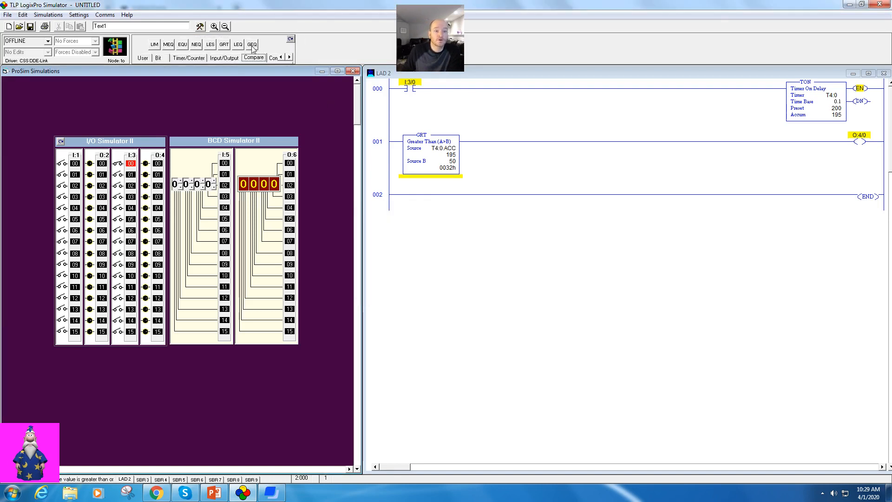